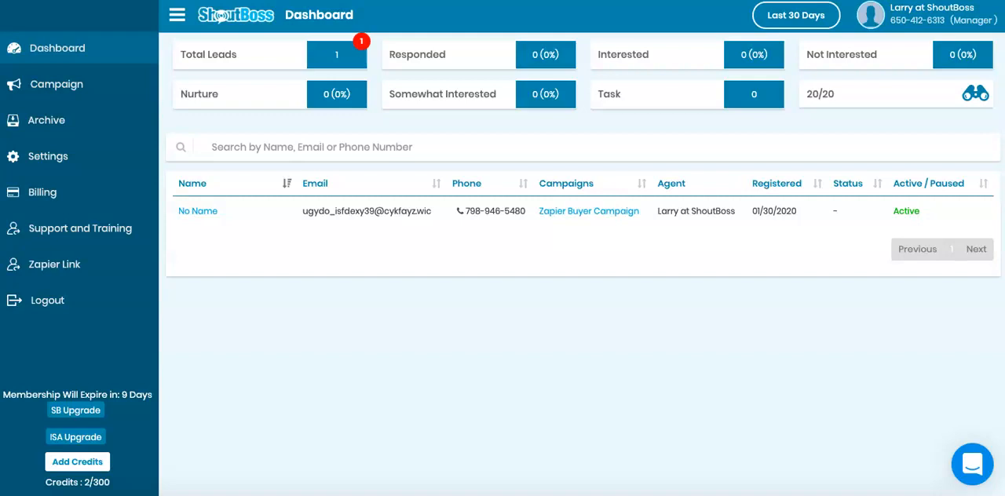
pyautogui.moveTo(47, 165)
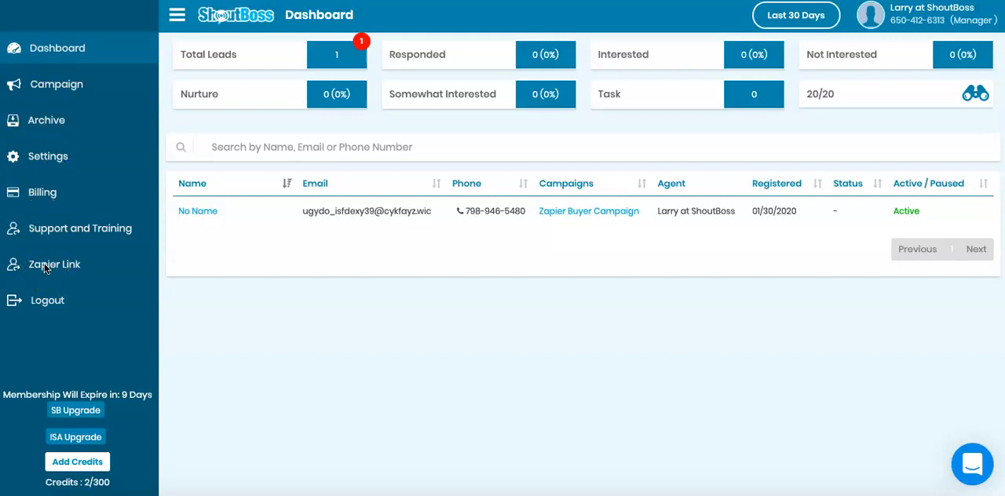
# Reach the Zapier login and sign in with the saved email address.
pyautogui.click(53, 263)
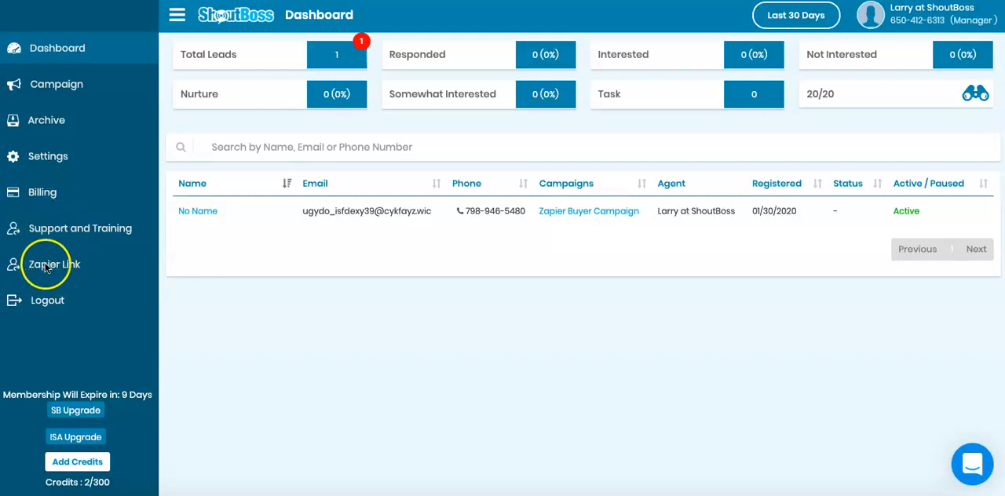
pyautogui.click(54, 264)
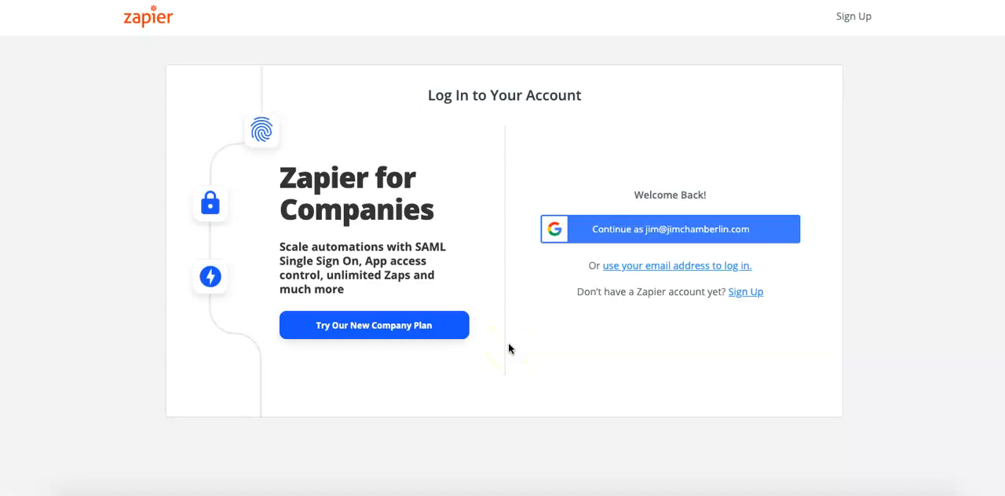
pyautogui.moveTo(698, 270)
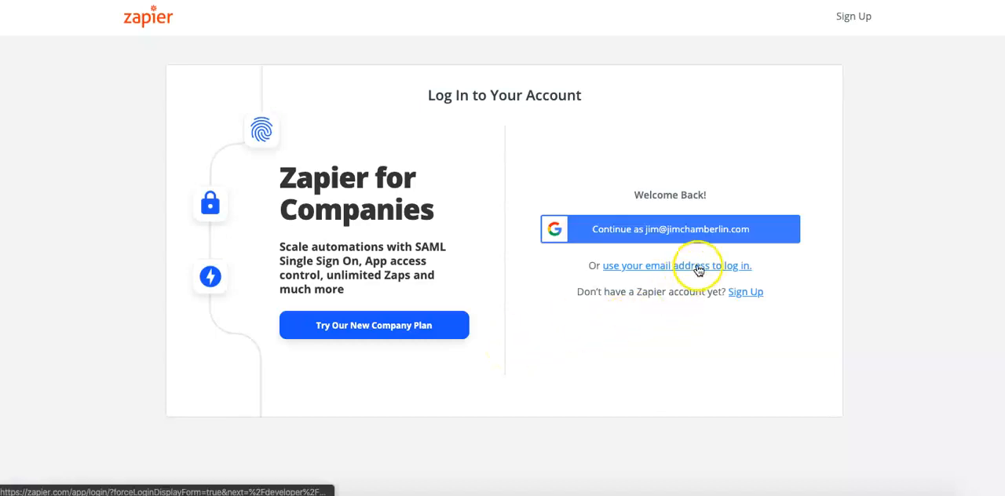
pyautogui.click(677, 265)
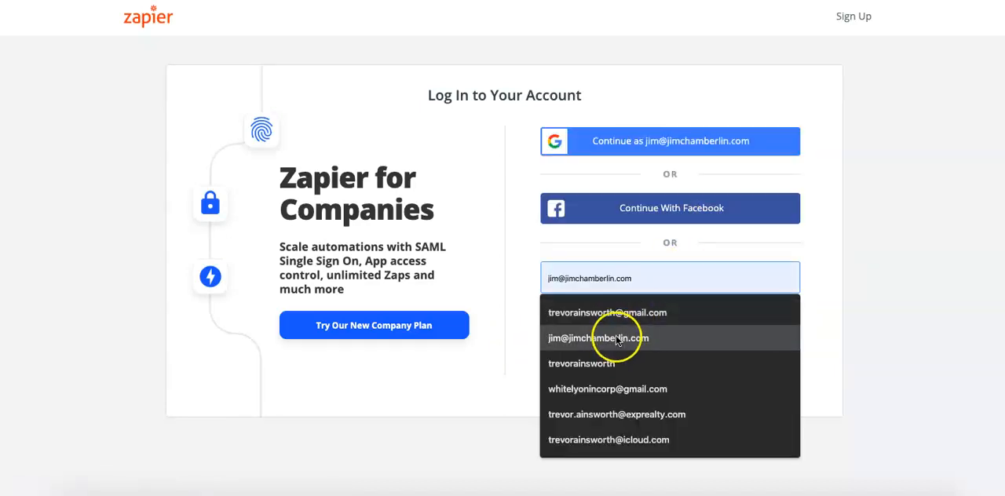
pyautogui.click(596, 337)
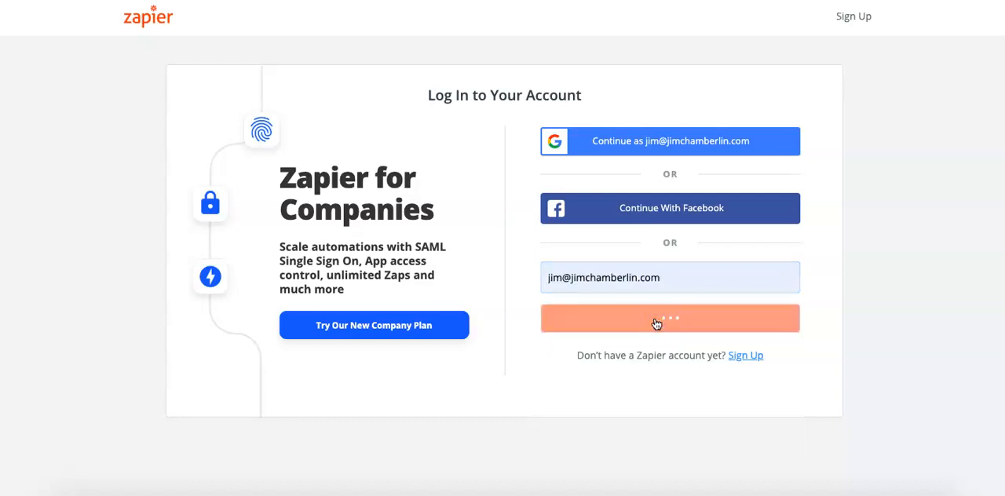
pyautogui.click(669, 317)
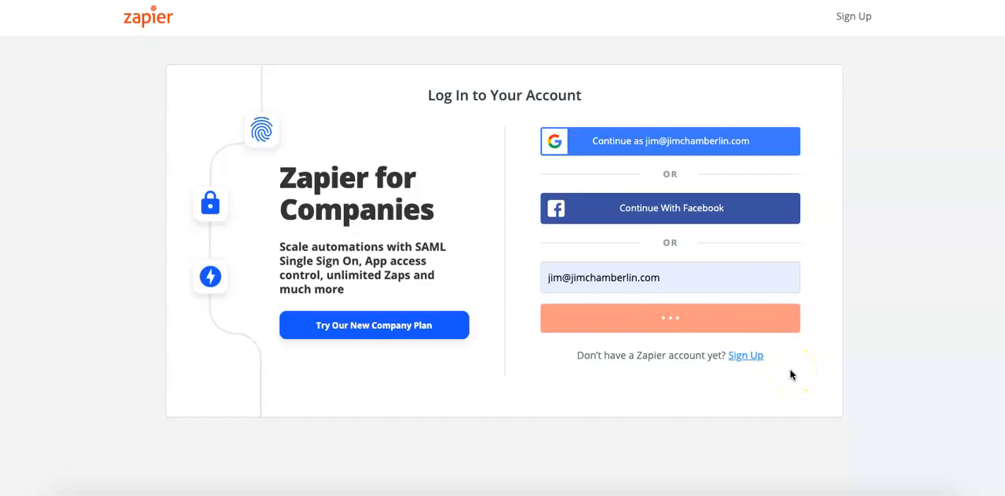
pyautogui.click(669, 317)
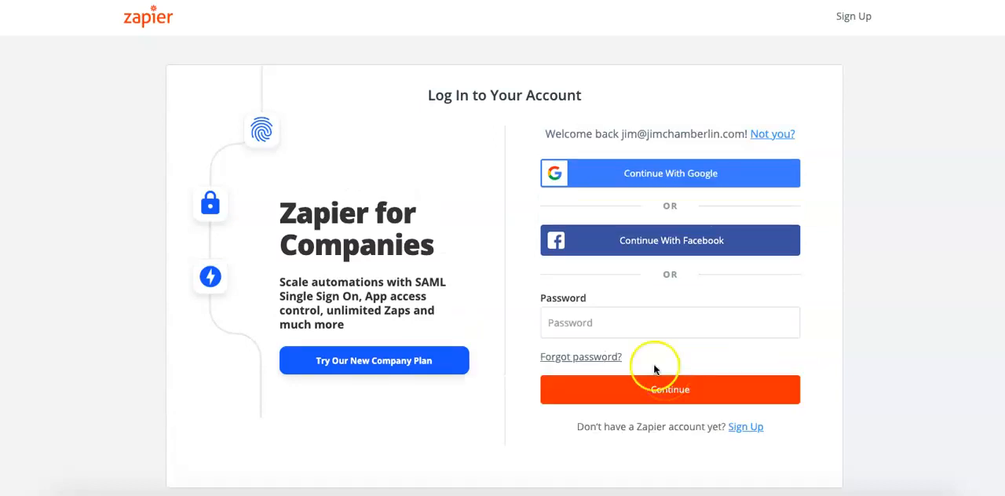
# Enter the account password and submit it to complete sign-in.
pyautogui.click(669, 324)
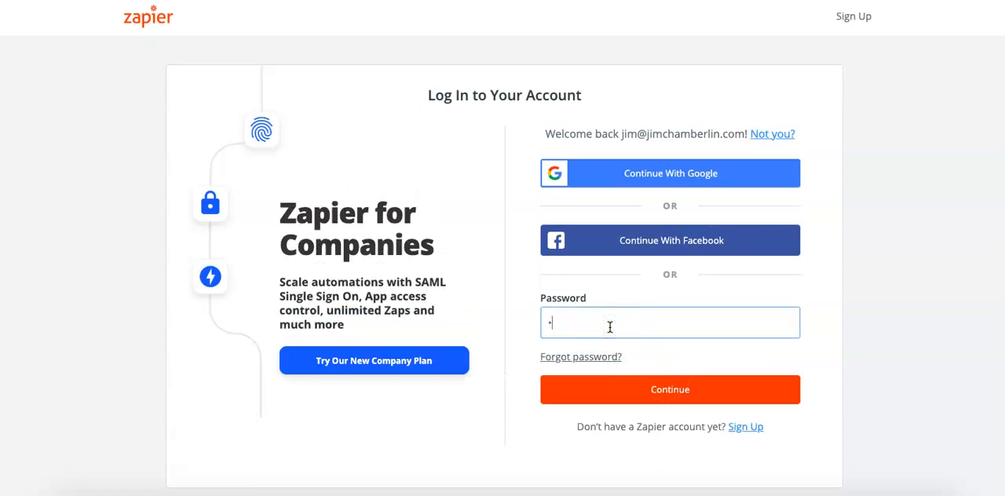
pyautogui.write('password')
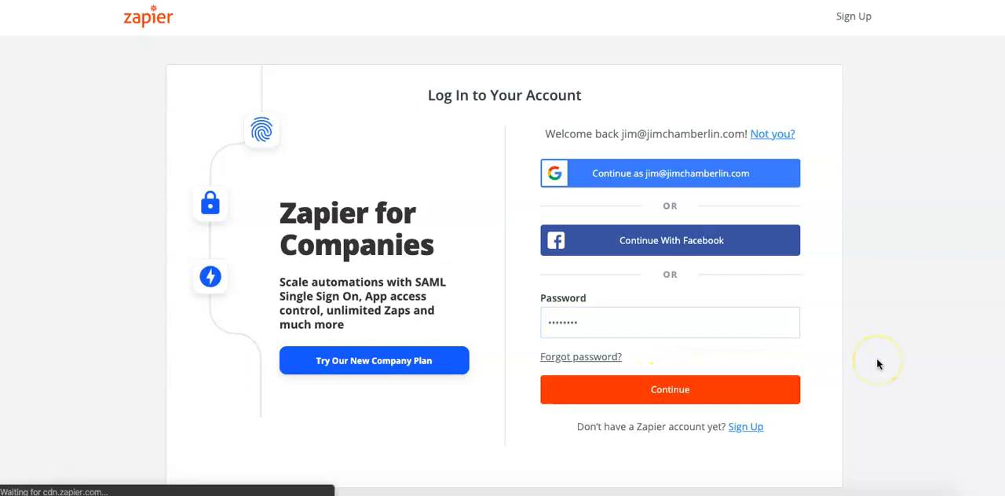
pyautogui.click(772, 133)
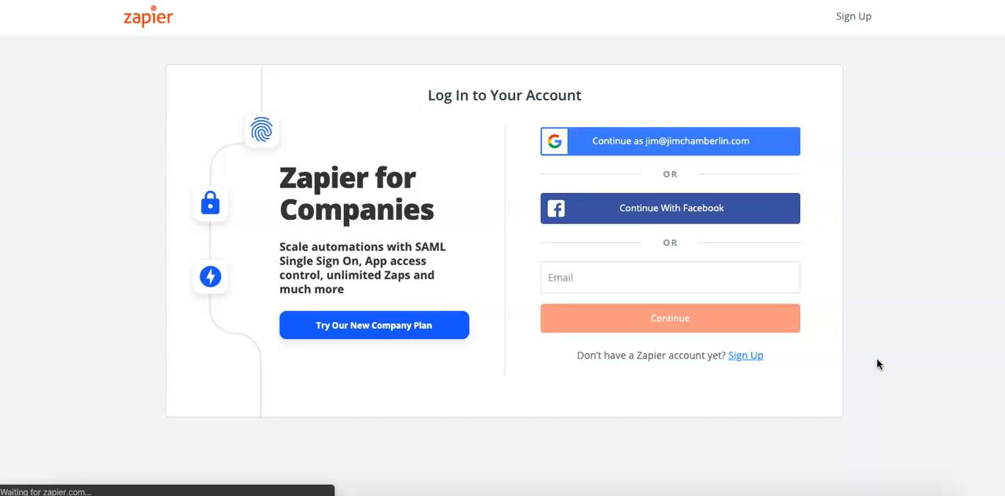
# Accept the ShoutBoss invitation and land on the list of existing zaps.
pyautogui.click(669, 142)
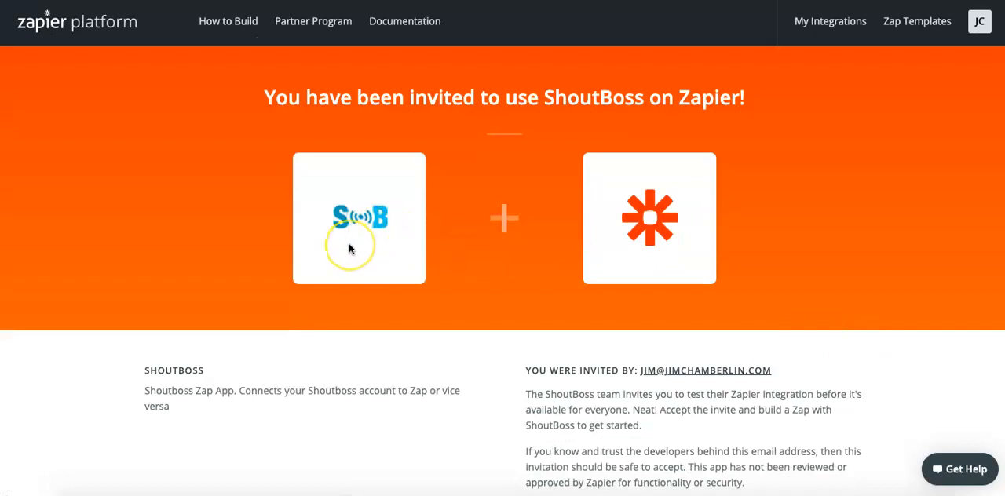
pyautogui.moveTo(499, 283)
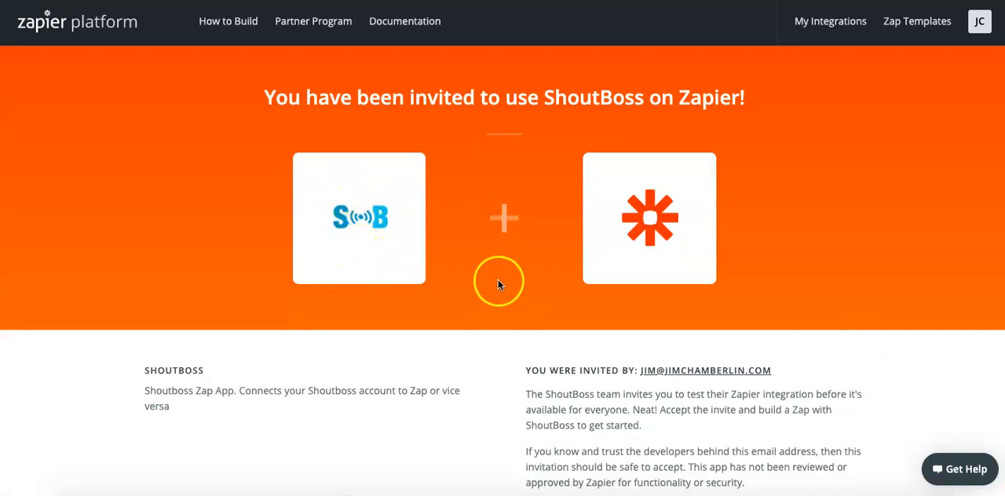
pyautogui.scroll(-3)
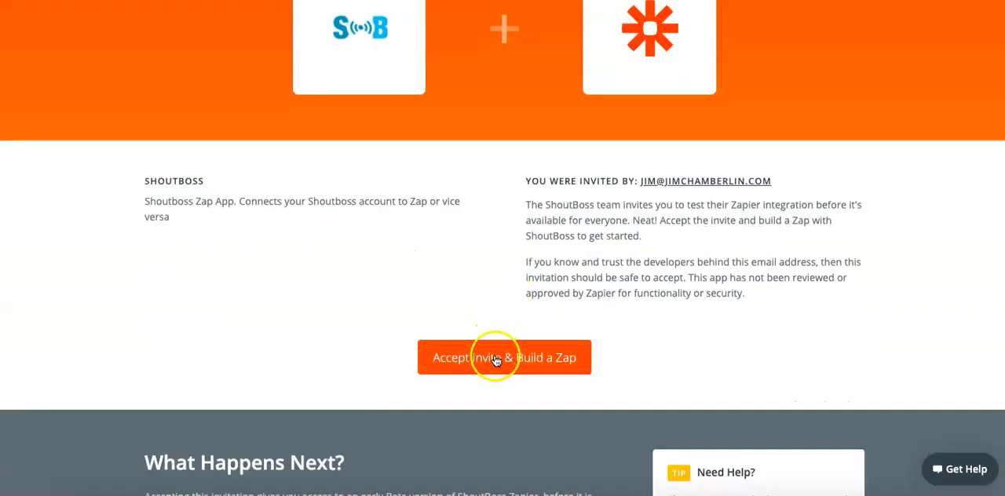
pyautogui.click(497, 357)
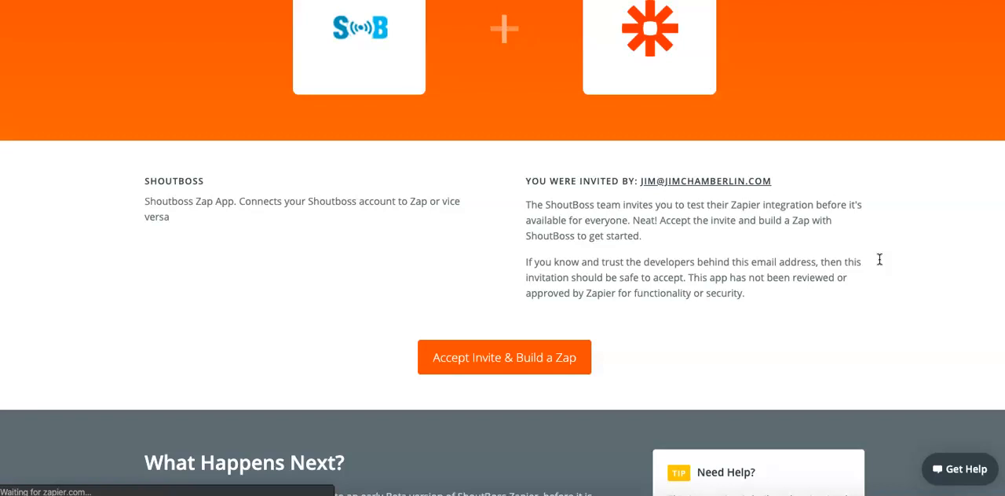
pyautogui.click(504, 356)
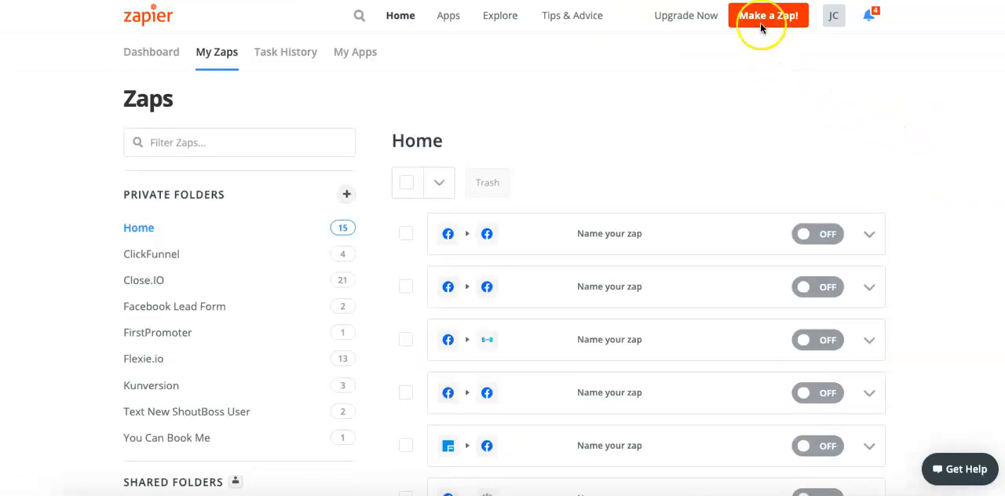
# Begin a new zap with Facebook Lead Ads as the trigger app.
pyautogui.click(772, 16)
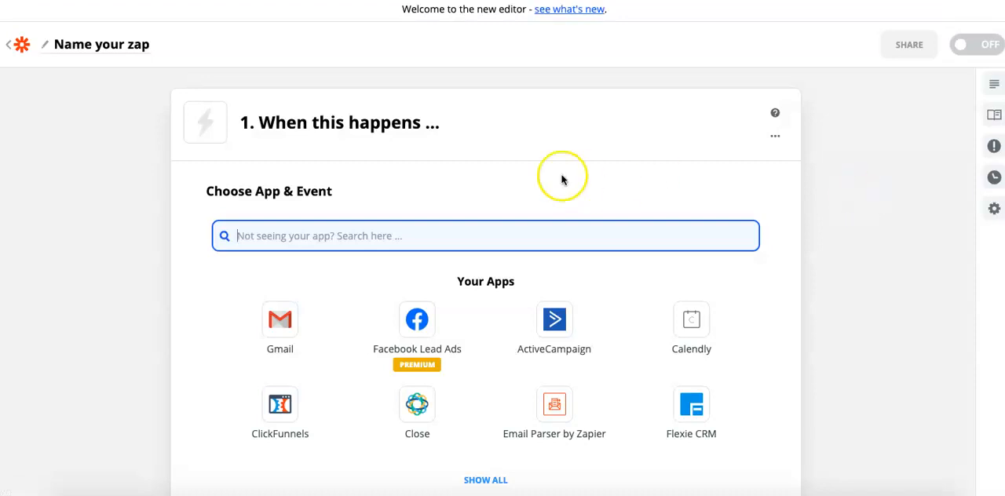
pyautogui.moveTo(490, 174)
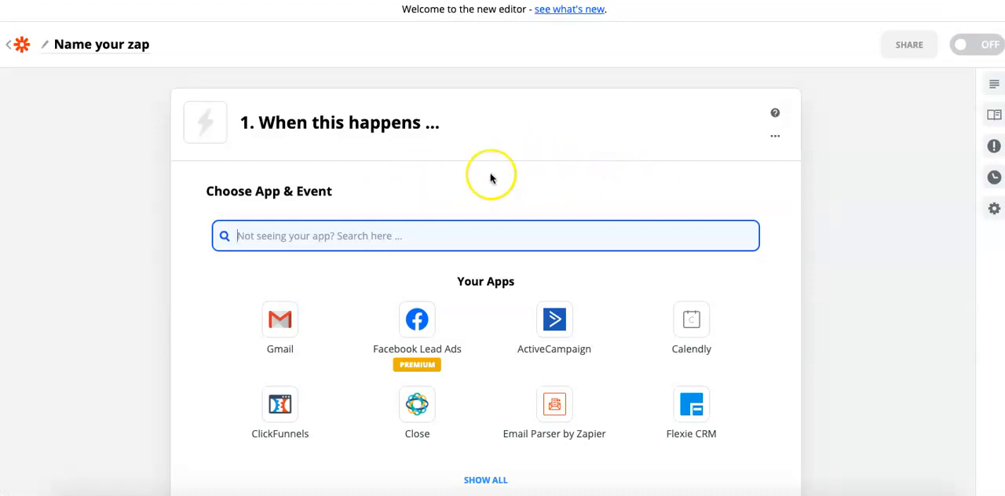
pyautogui.scroll(-3)
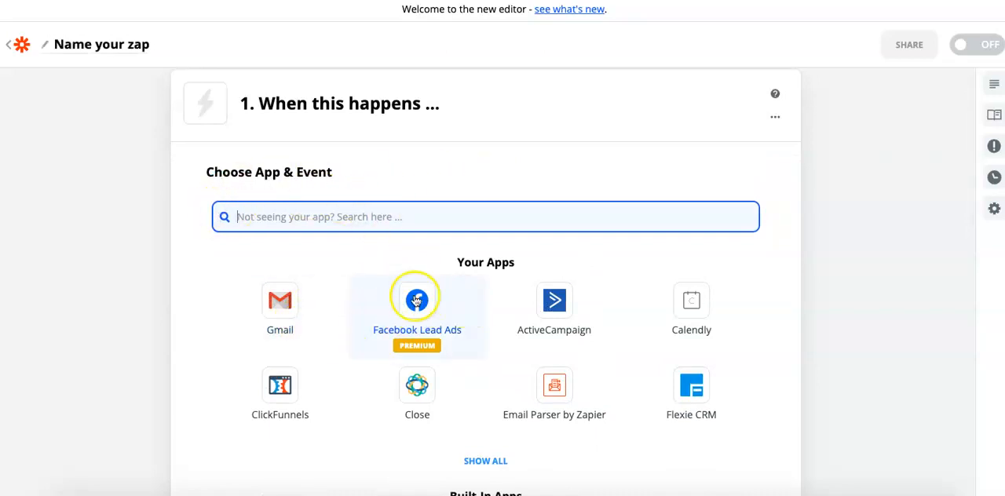
pyautogui.click(416, 296)
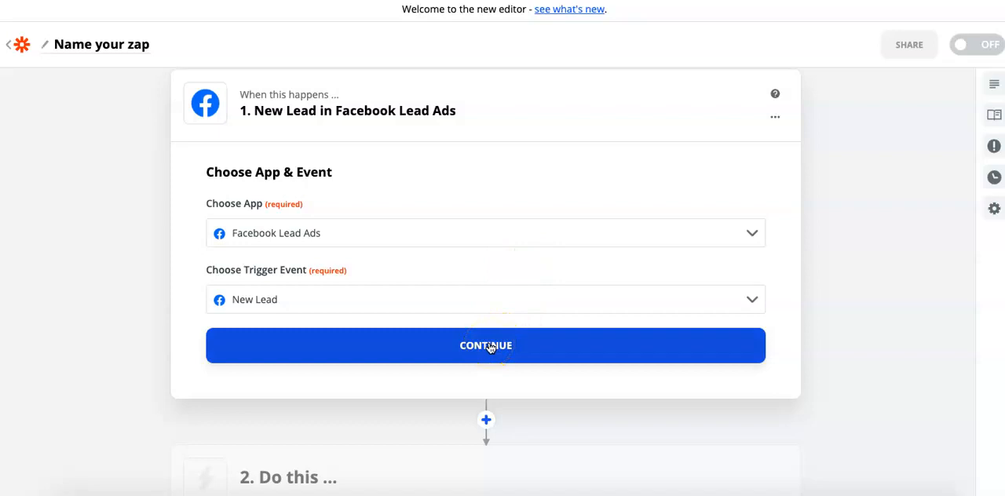
# Confirm the New Lead trigger and connect the first Facebook Lead Ads account.
pyautogui.click(485, 346)
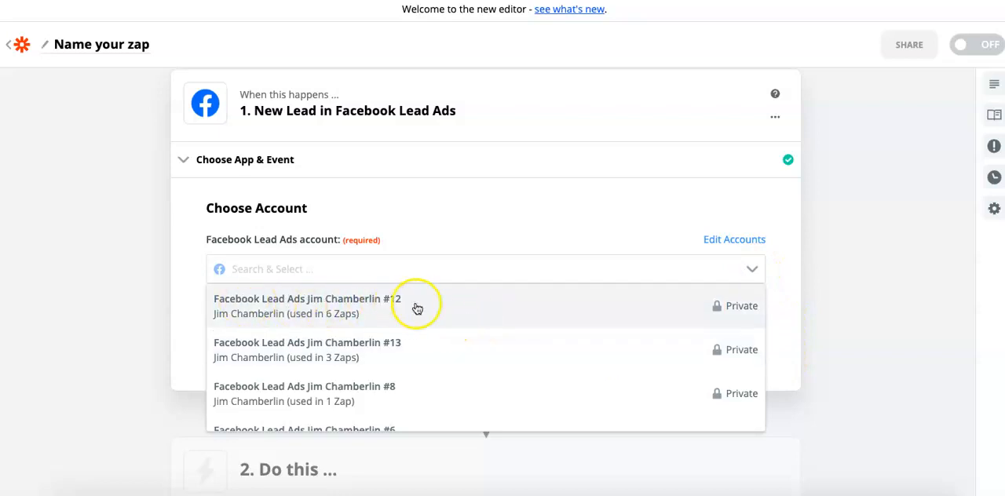
pyautogui.scroll(-3)
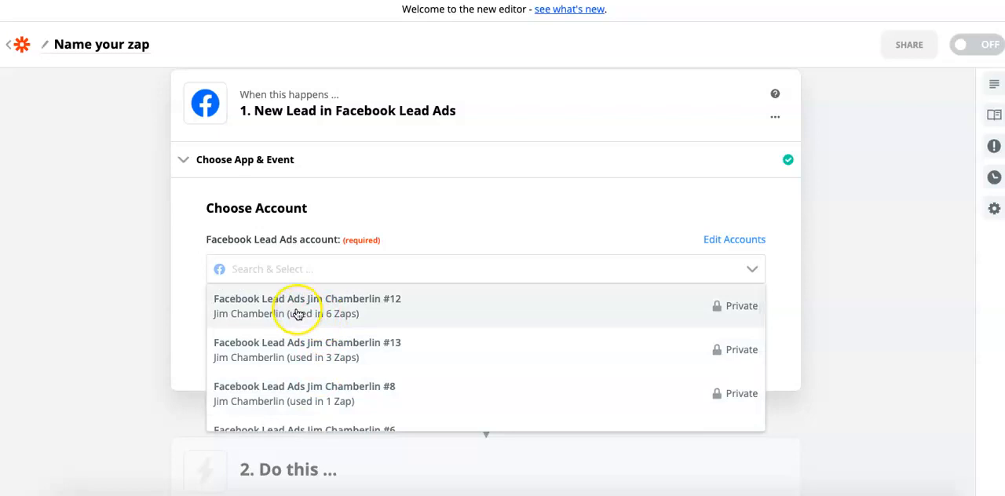
pyautogui.click(298, 304)
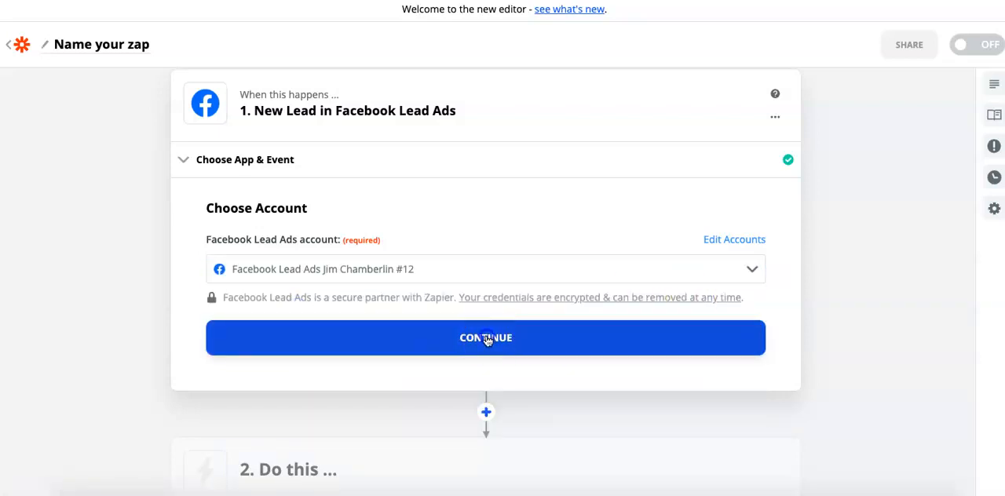
pyautogui.click(486, 339)
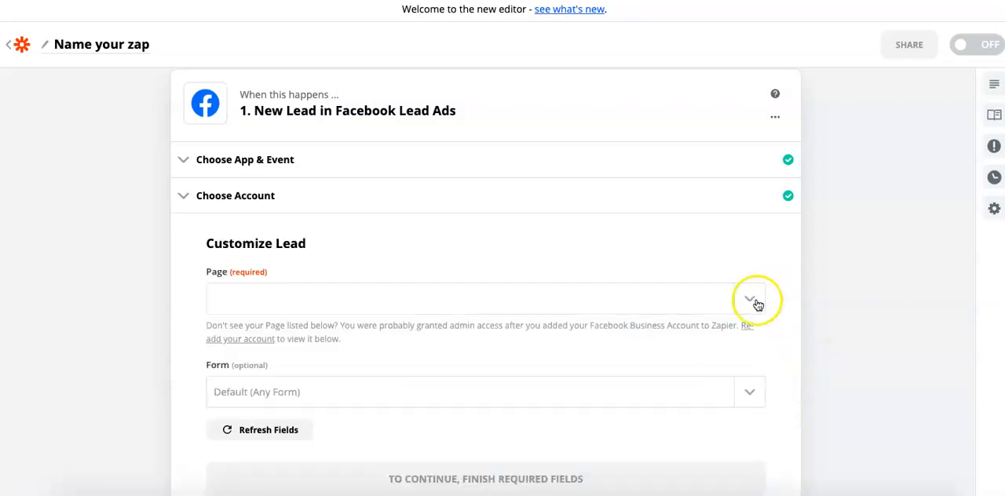
# Select the ShoutBoss page and the 'Untitled form 1/9/20, 1:21 AM-copy' form, then continue.
pyautogui.click(751, 298)
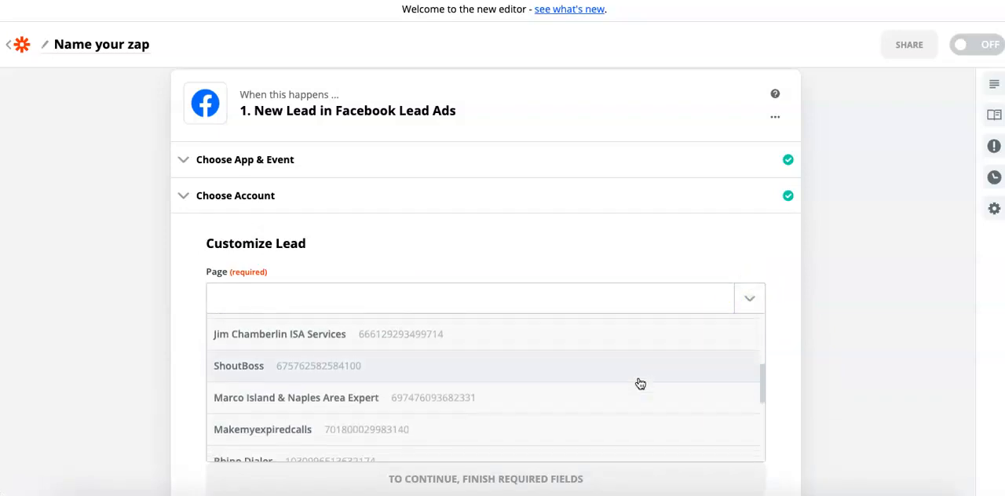
pyautogui.scroll(-3)
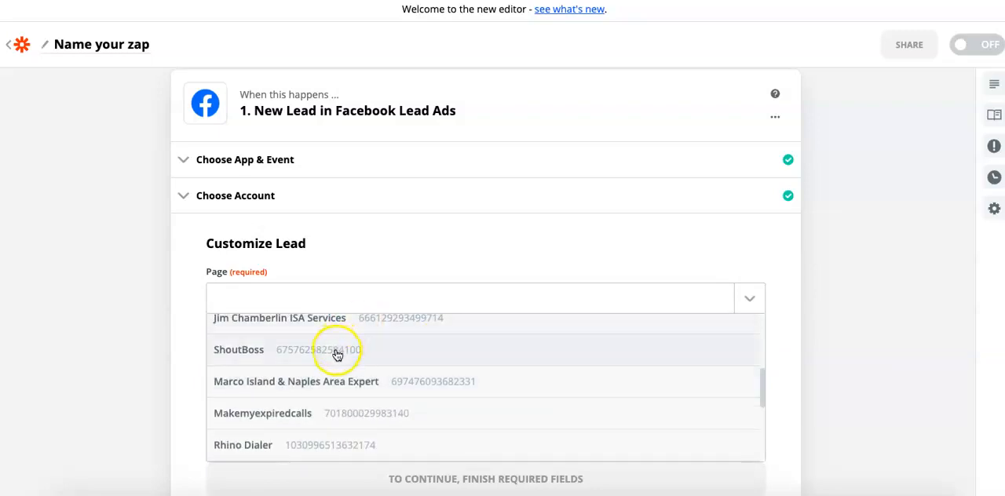
pyautogui.click(239, 350)
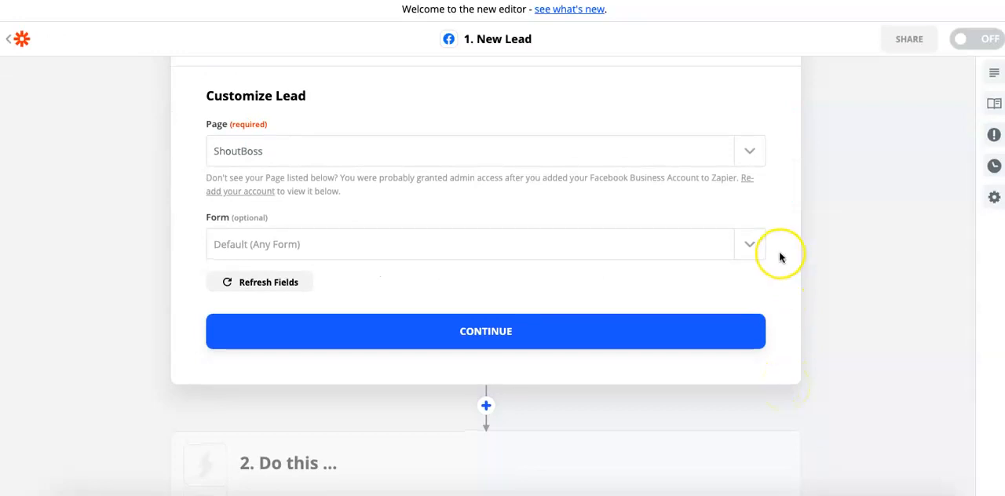
pyautogui.moveTo(750, 245)
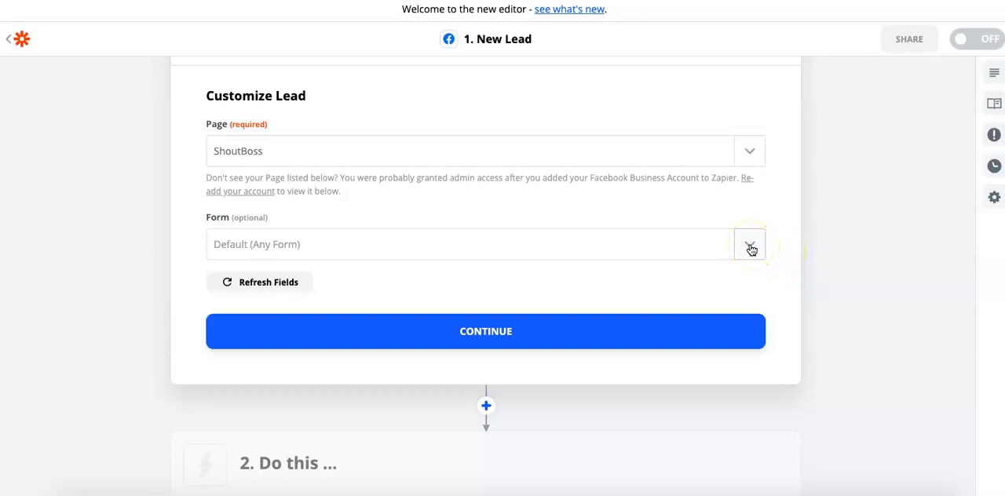
pyautogui.click(750, 245)
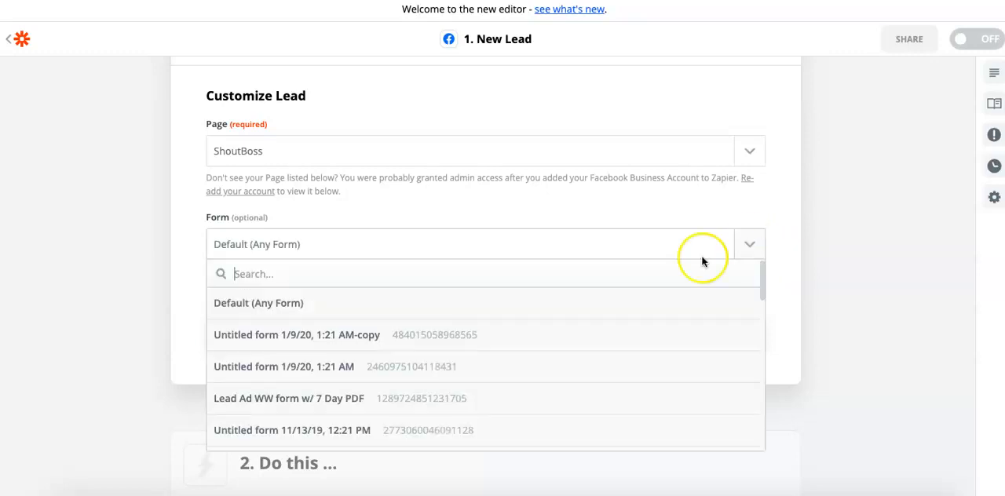
pyautogui.click(299, 336)
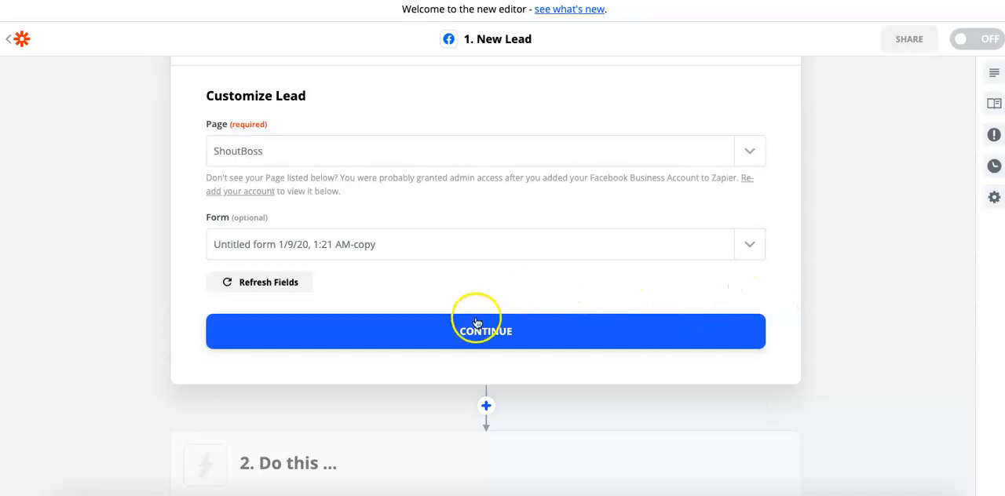
pyautogui.click(485, 332)
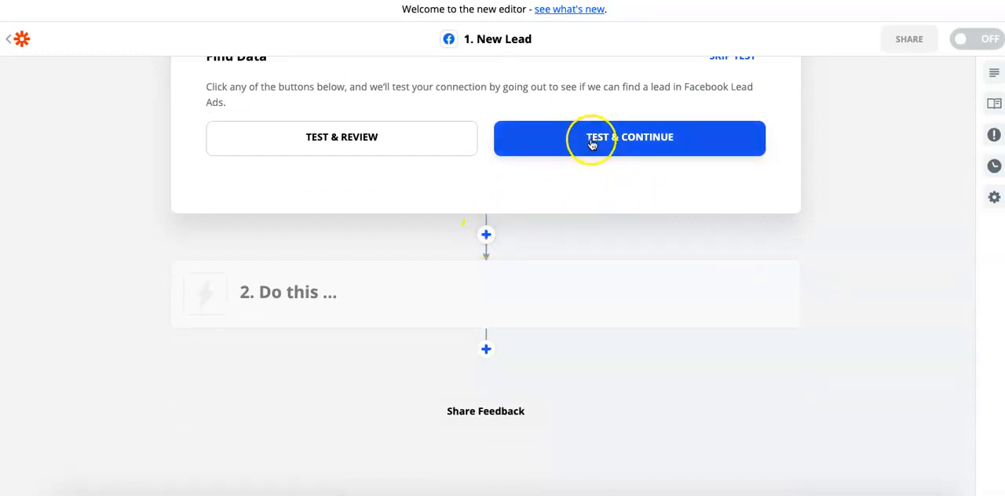
# Run the trigger test and advance to the action step.
pyautogui.click(628, 137)
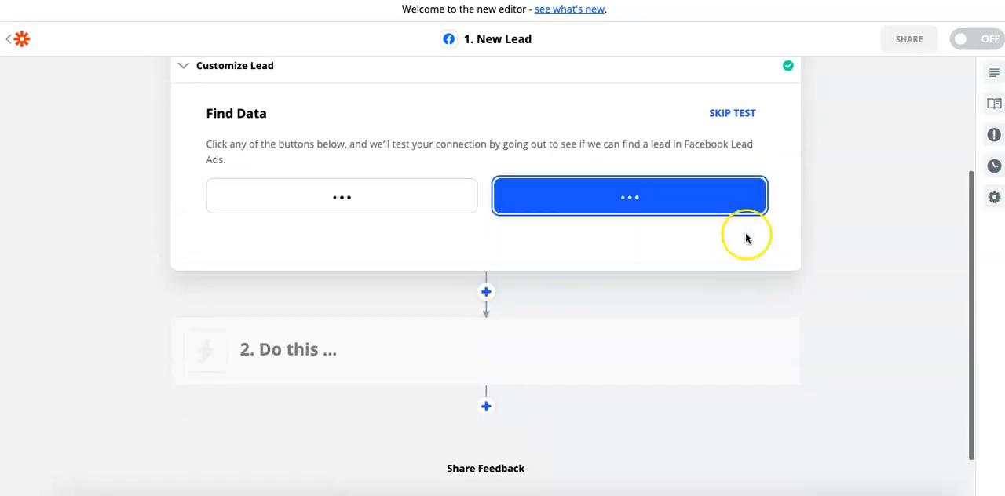
pyautogui.click(628, 196)
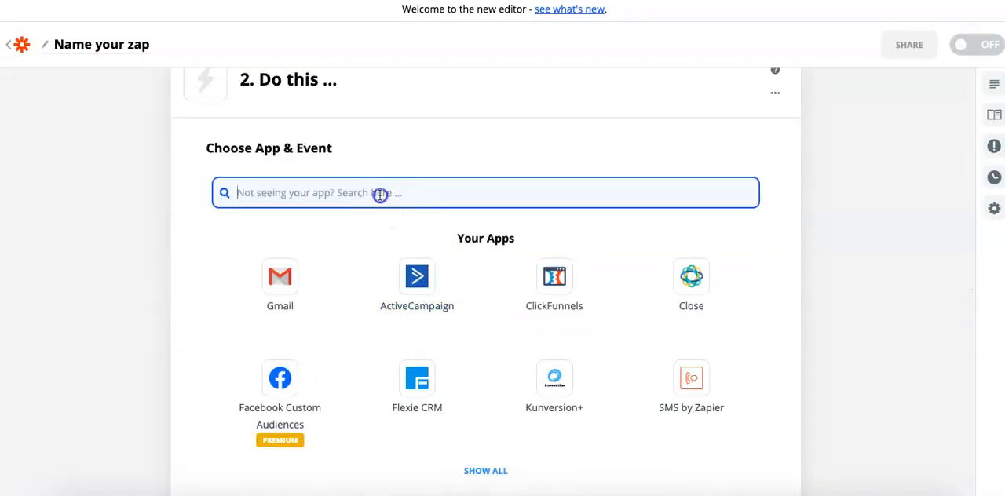
# Choose ShoutBoss (1.1.0) with the New Lead action event and continue.
pyautogui.write('sh')
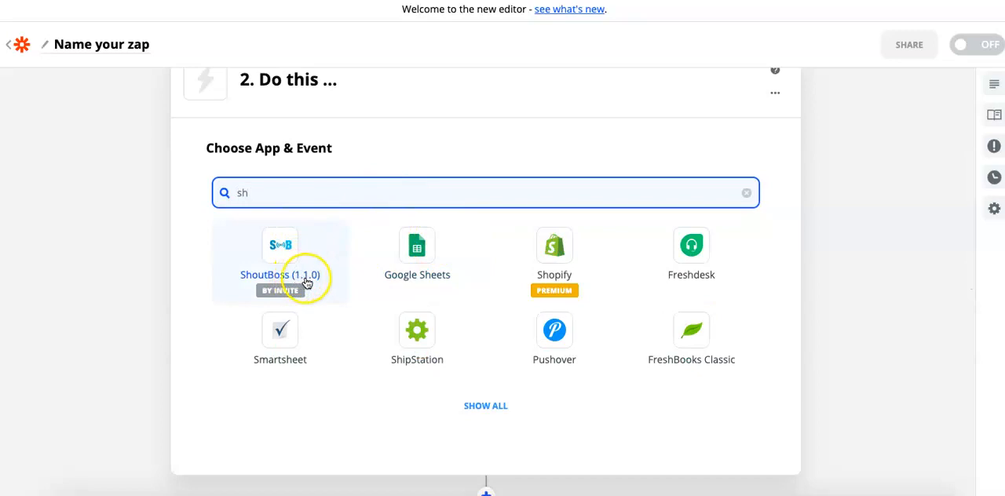
pyautogui.moveTo(280, 247)
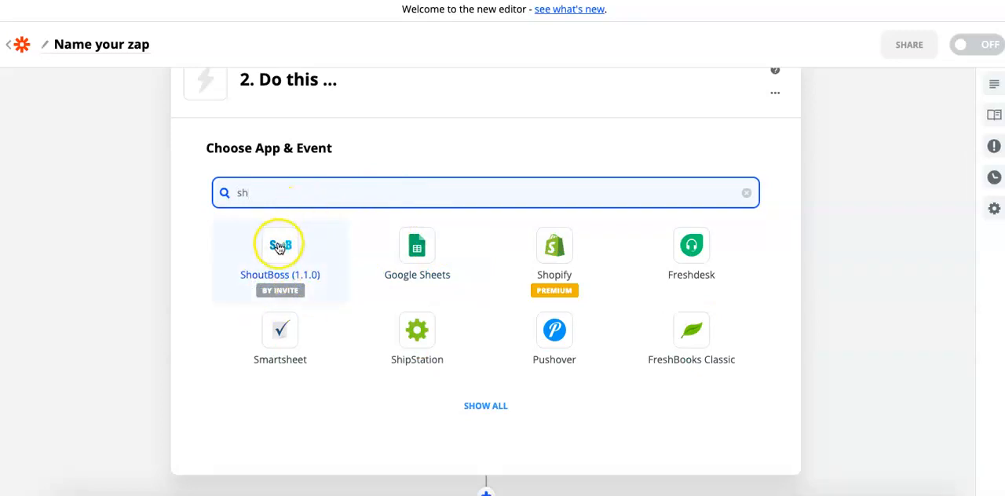
pyautogui.click(280, 245)
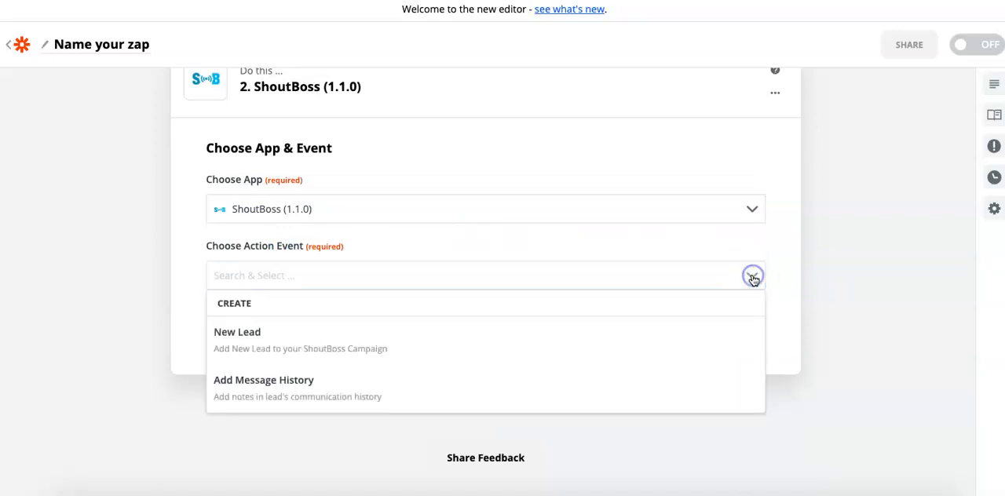
pyautogui.moveTo(254, 336)
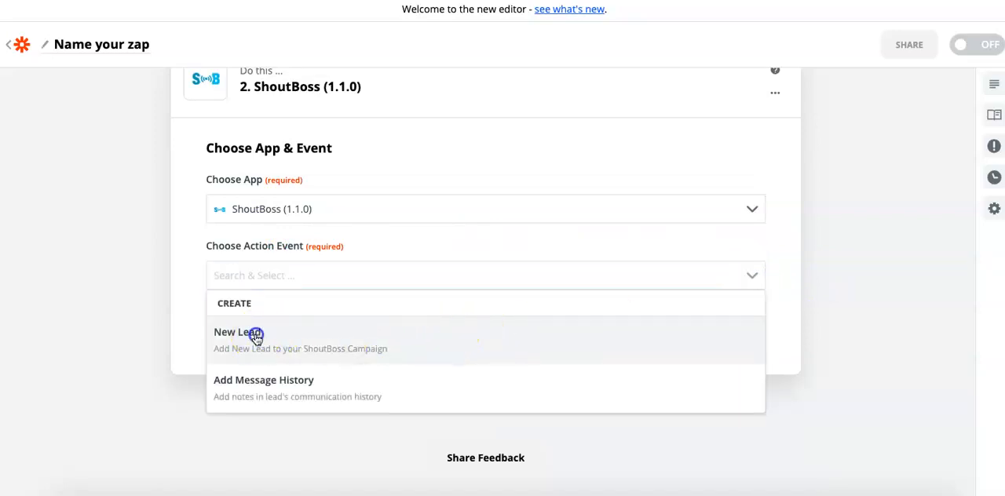
pyautogui.click(235, 333)
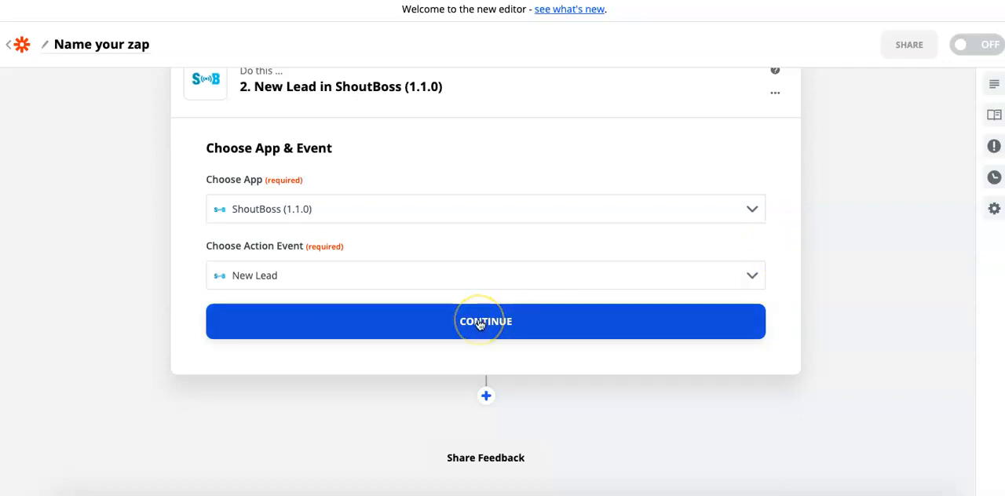
pyautogui.click(485, 320)
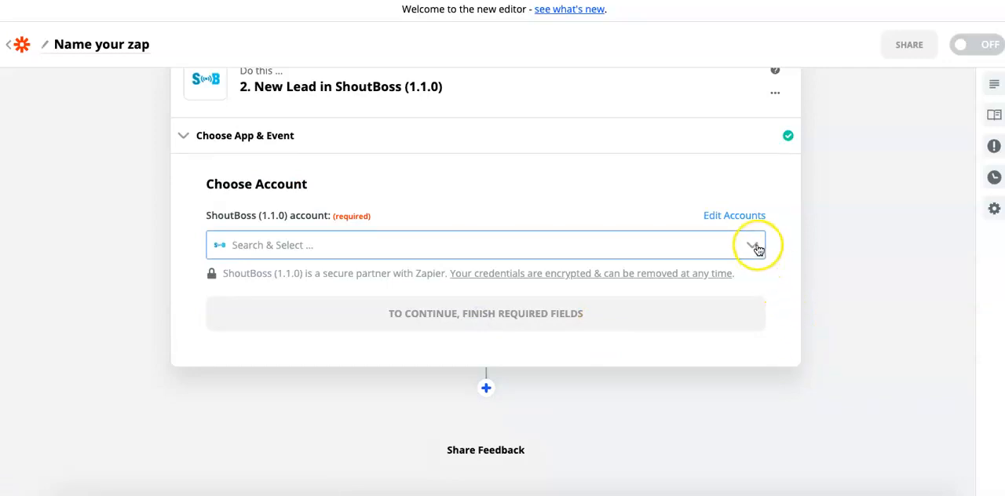
# Link the action to the Zapier Buyer Campaign account and reach the lead fields.
pyautogui.click(752, 245)
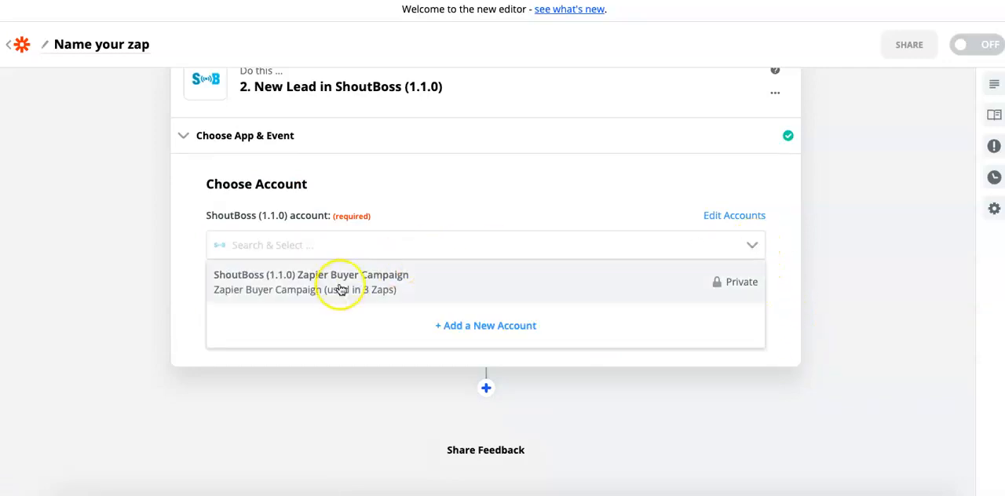
pyautogui.click(341, 283)
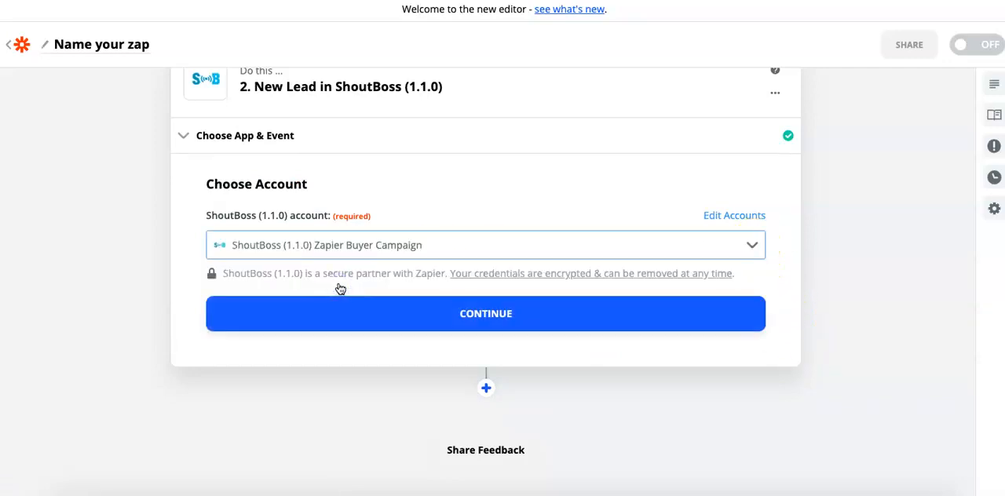
pyautogui.click(485, 314)
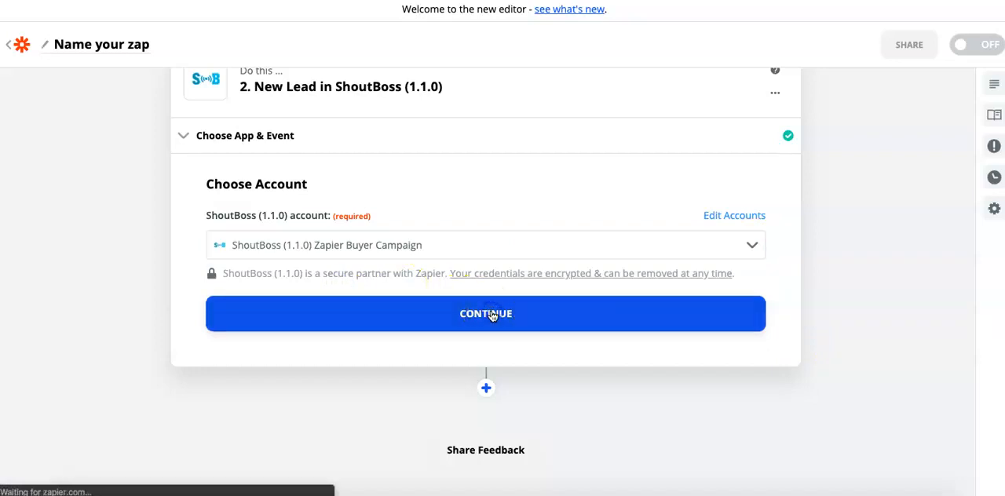
pyautogui.click(486, 314)
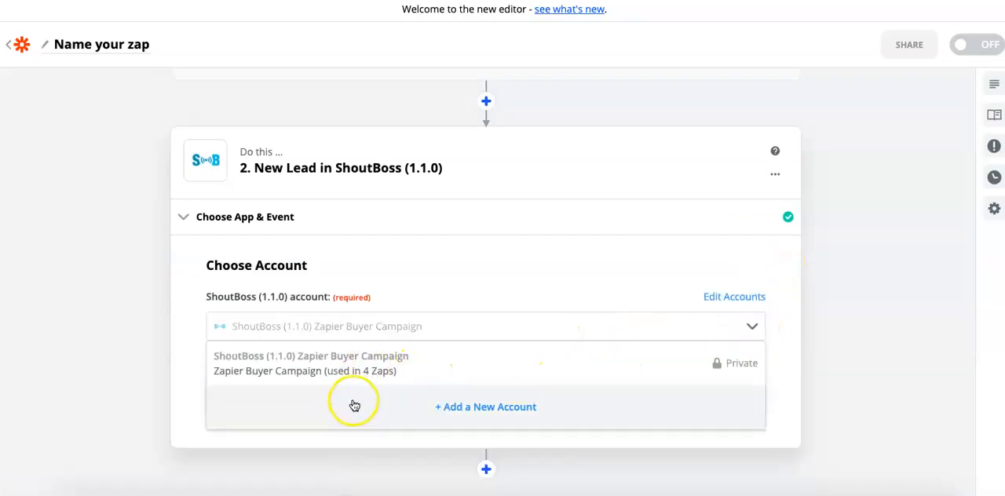
pyautogui.moveTo(336, 365)
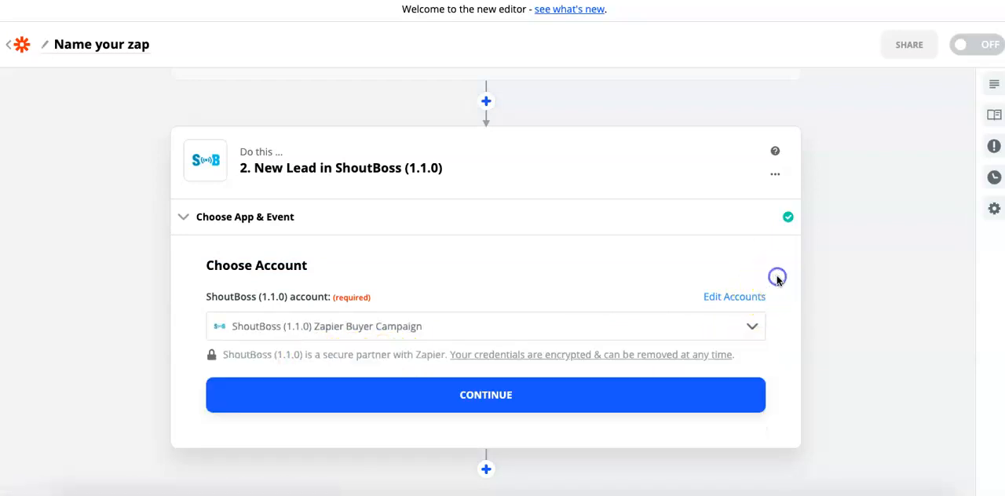
pyautogui.click(485, 396)
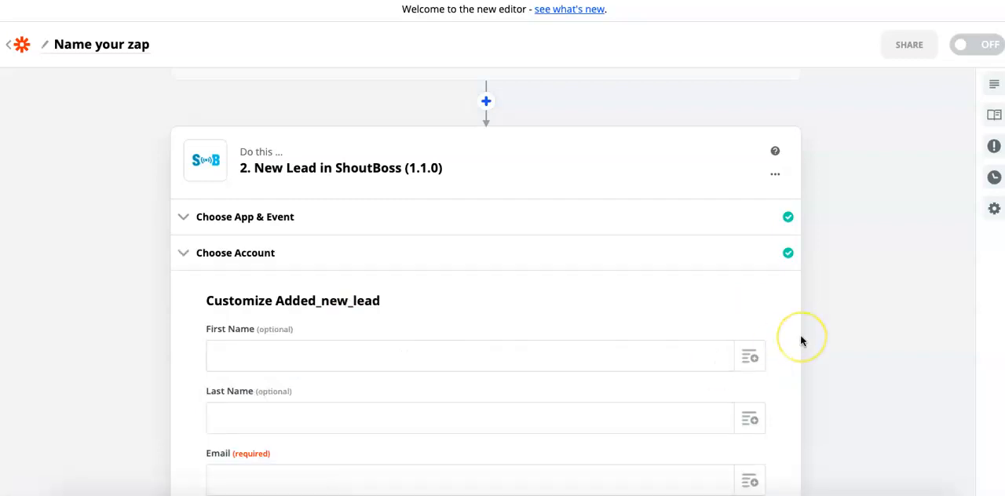
# Map the lead's Email and Phone Number into ShoutBoss Email and Phone, then continue.
pyautogui.scroll(-3)
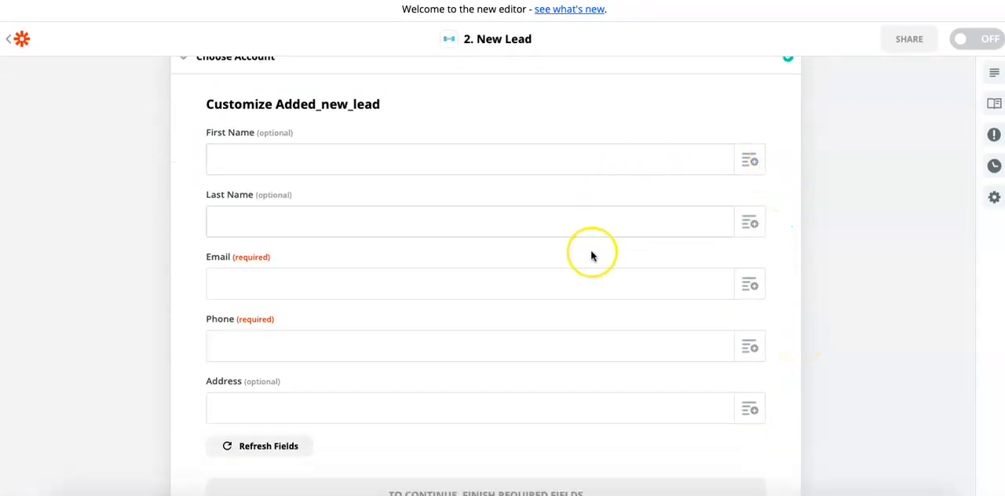
pyautogui.moveTo(540, 255)
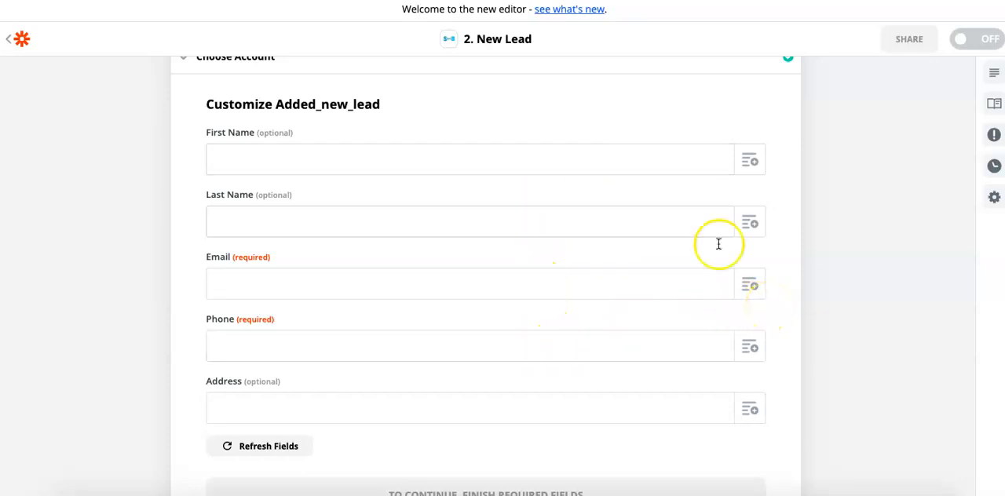
pyautogui.click(471, 283)
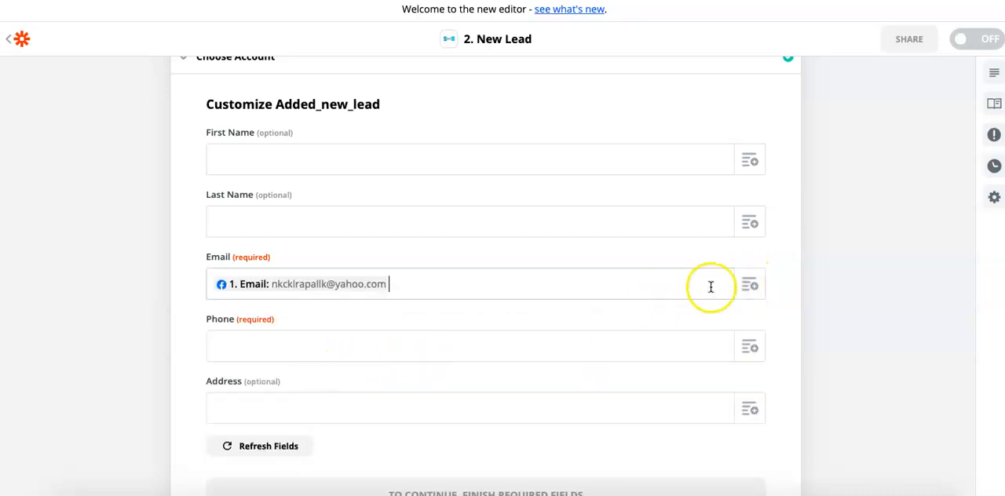
pyautogui.click(468, 346)
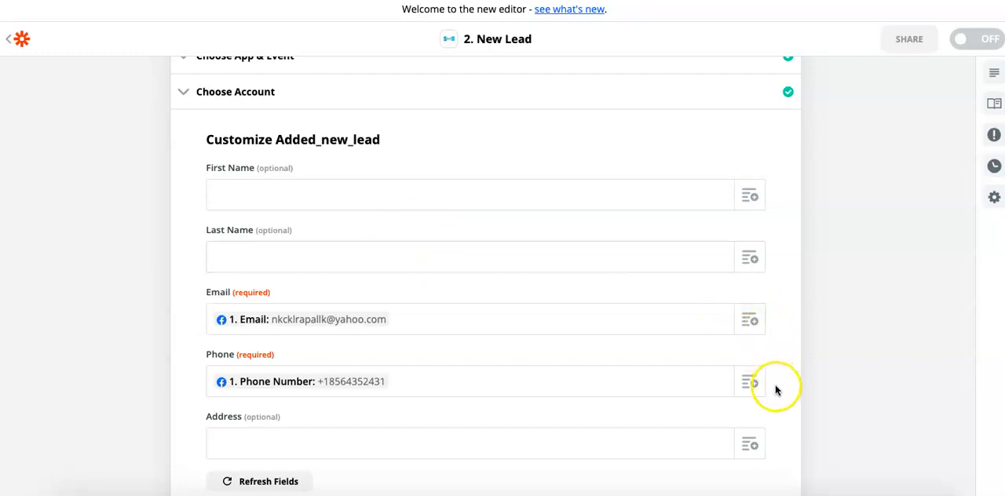
pyautogui.scroll(-3)
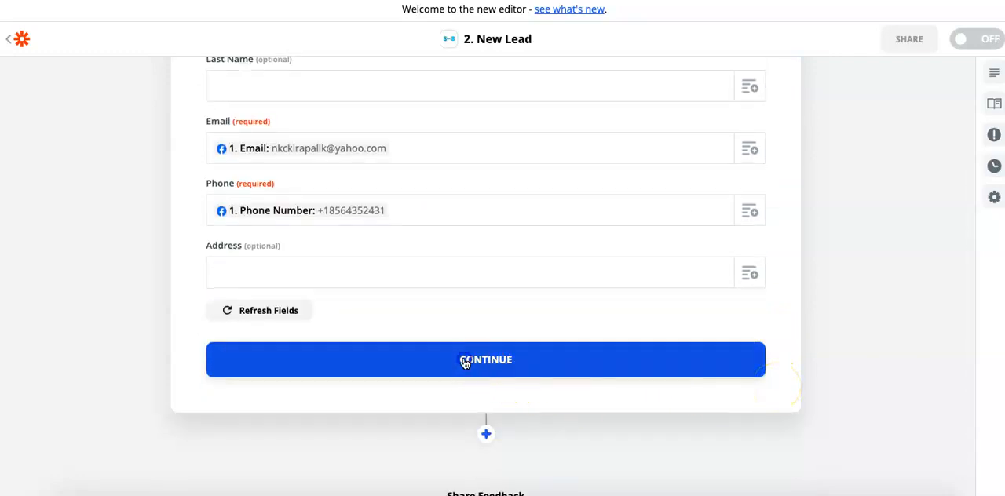
pyautogui.click(486, 360)
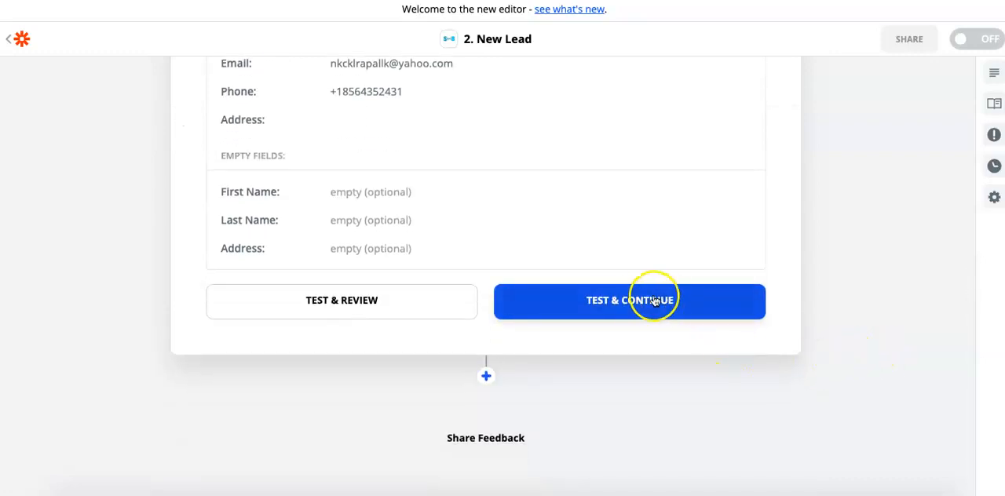
# Send a test lead to ShoutBoss so the zap is ready to turn on.
pyautogui.click(630, 302)
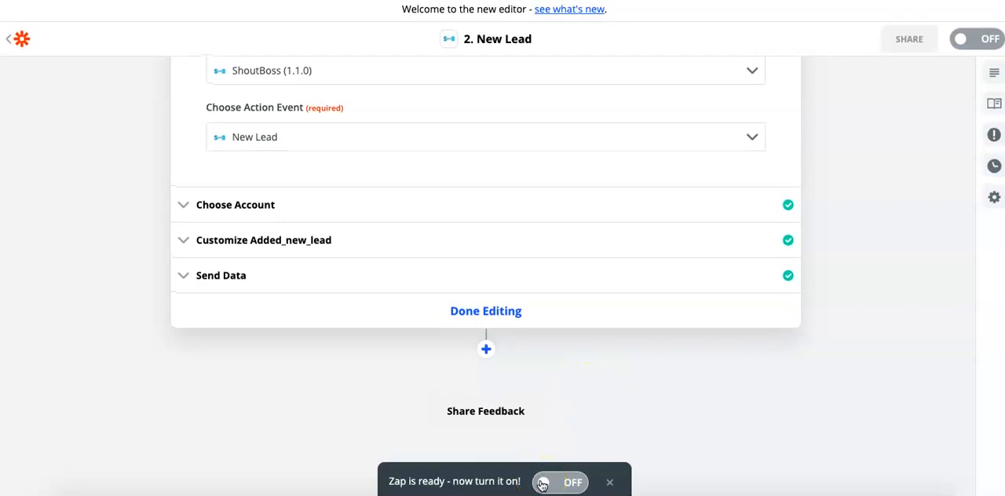
# Switch the Facebook Lead Ads to ShoutBoss zap from OFF to ON so it runs live.
pyautogui.click(544, 482)
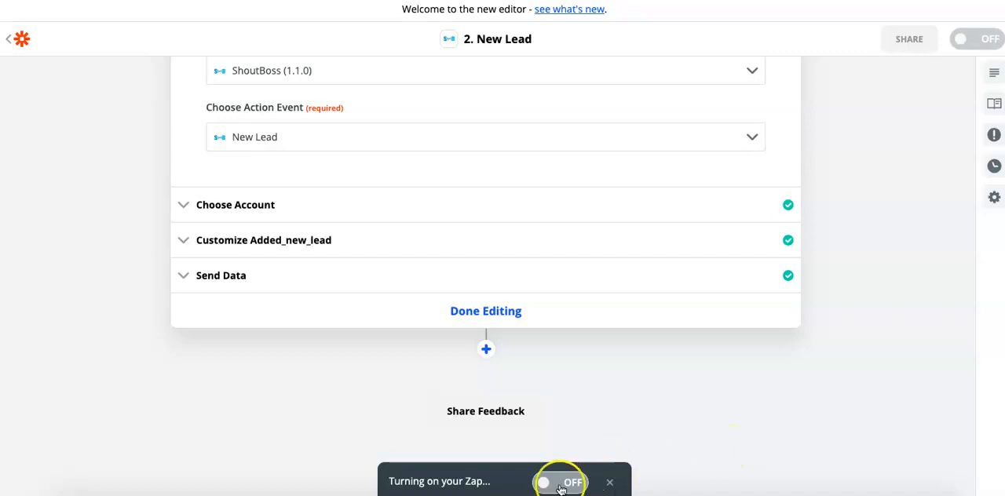
pyautogui.click(549, 484)
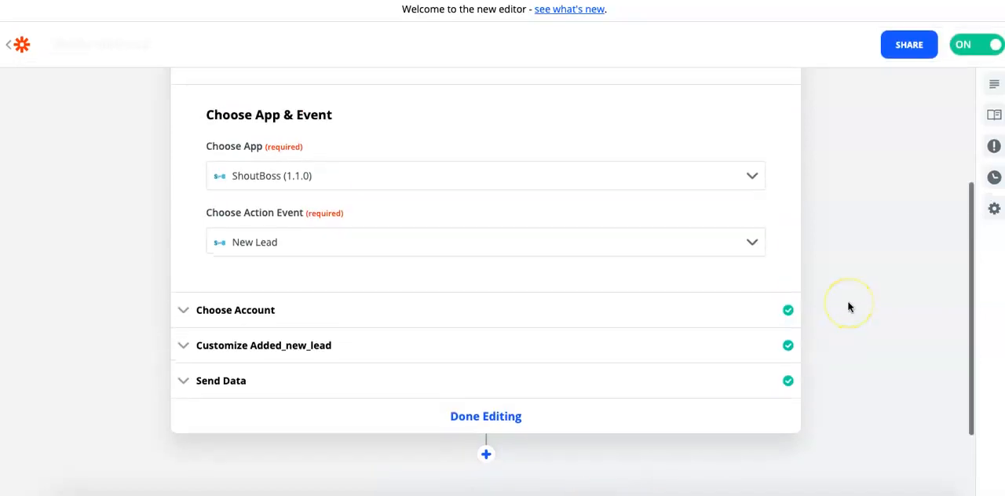